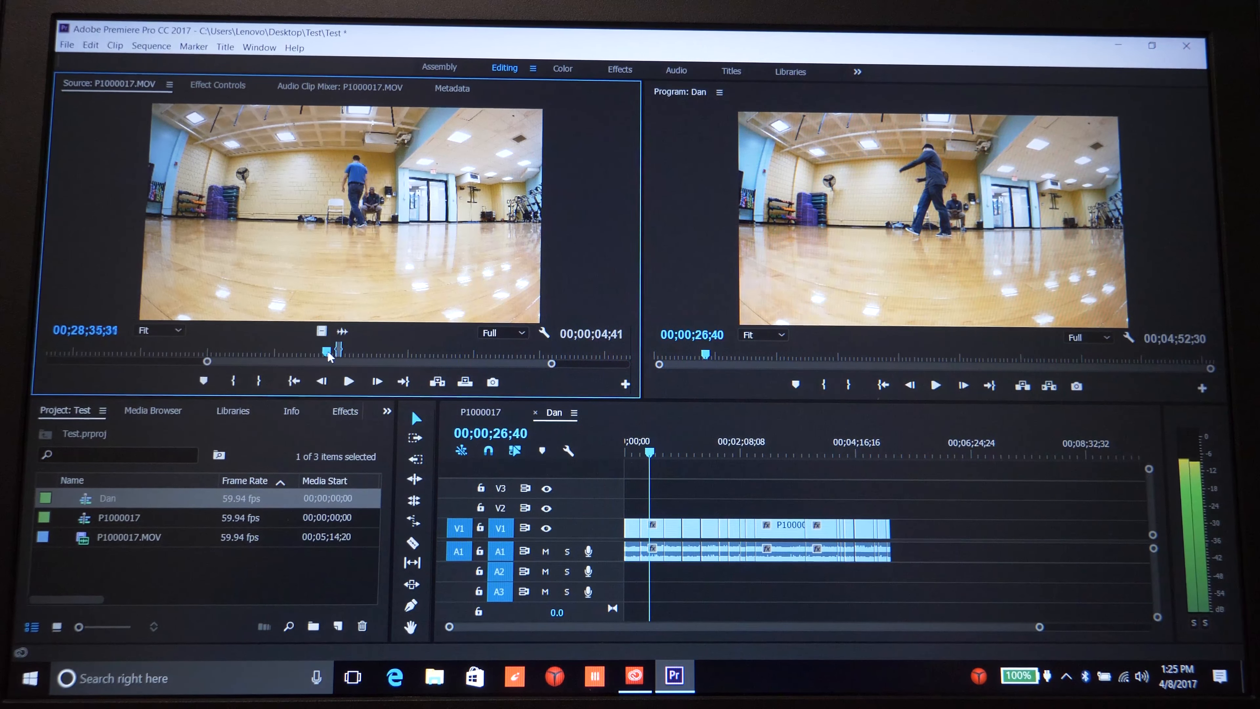
Scrub the Source monitor through P1000108.MOV until the red-trimmed touchpad close-up shows.
left_click_drag(329, 351, 376, 351)
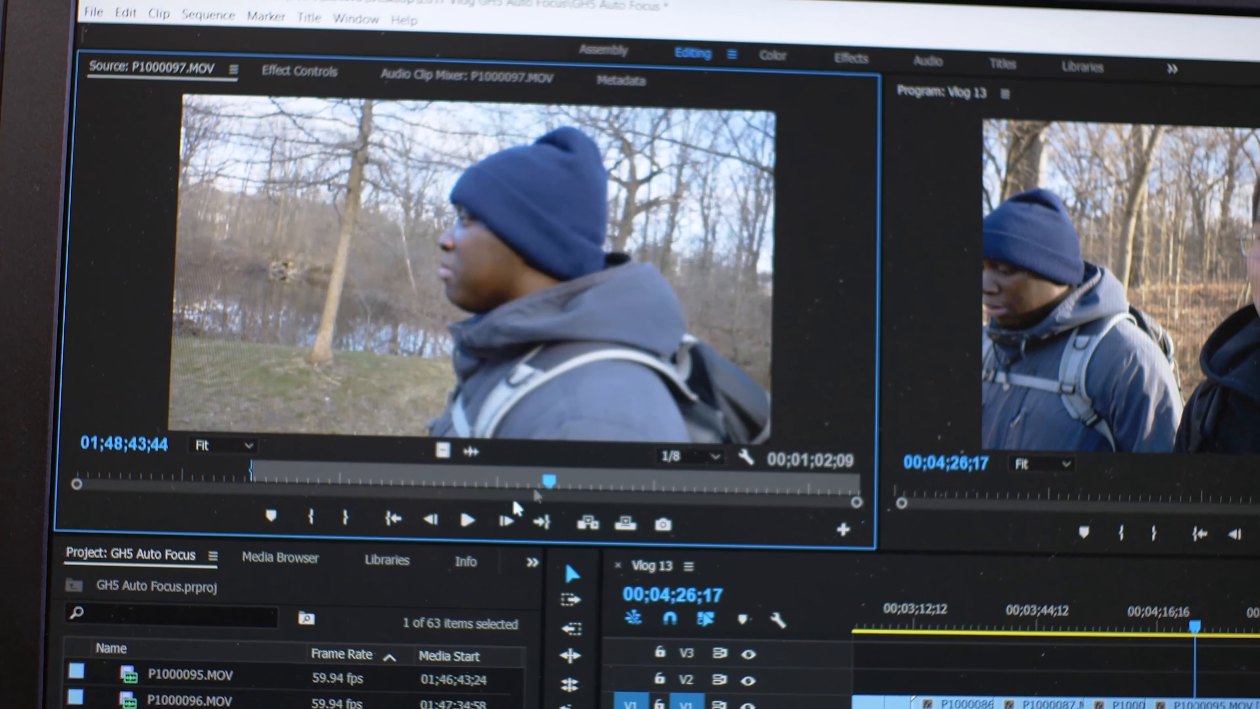
left_click(467, 520)
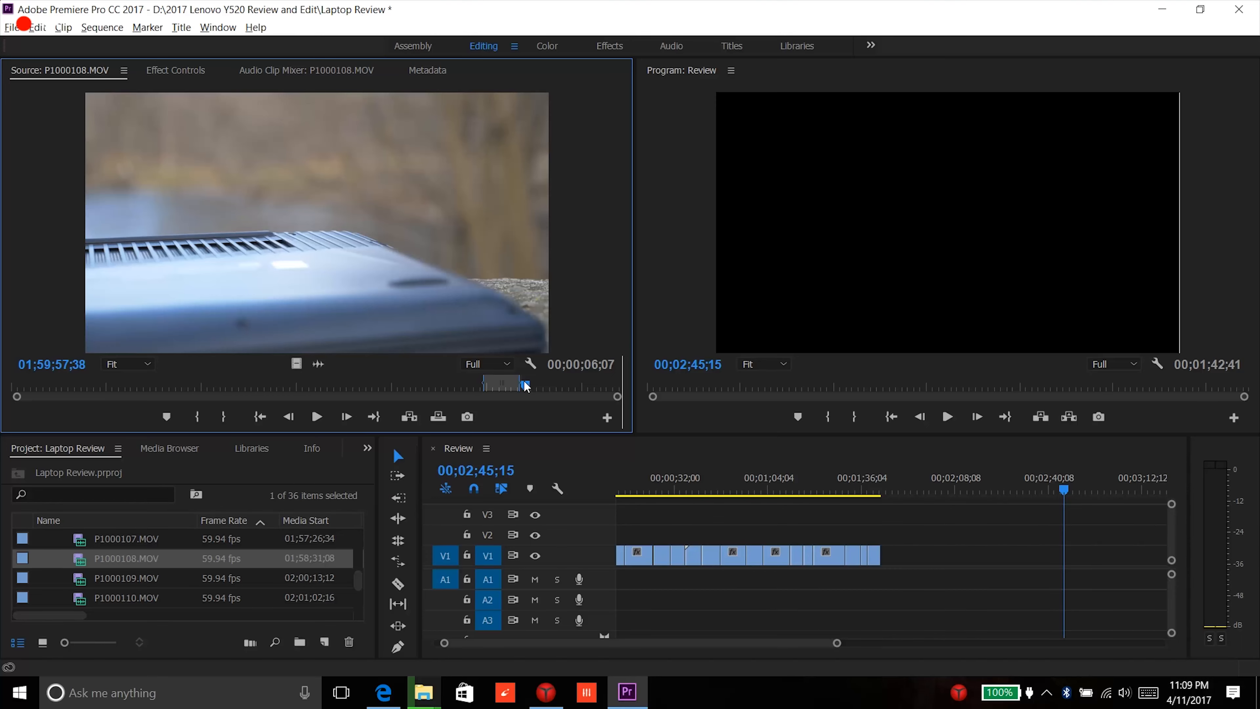
left_click_drag(522, 386, 425, 386)
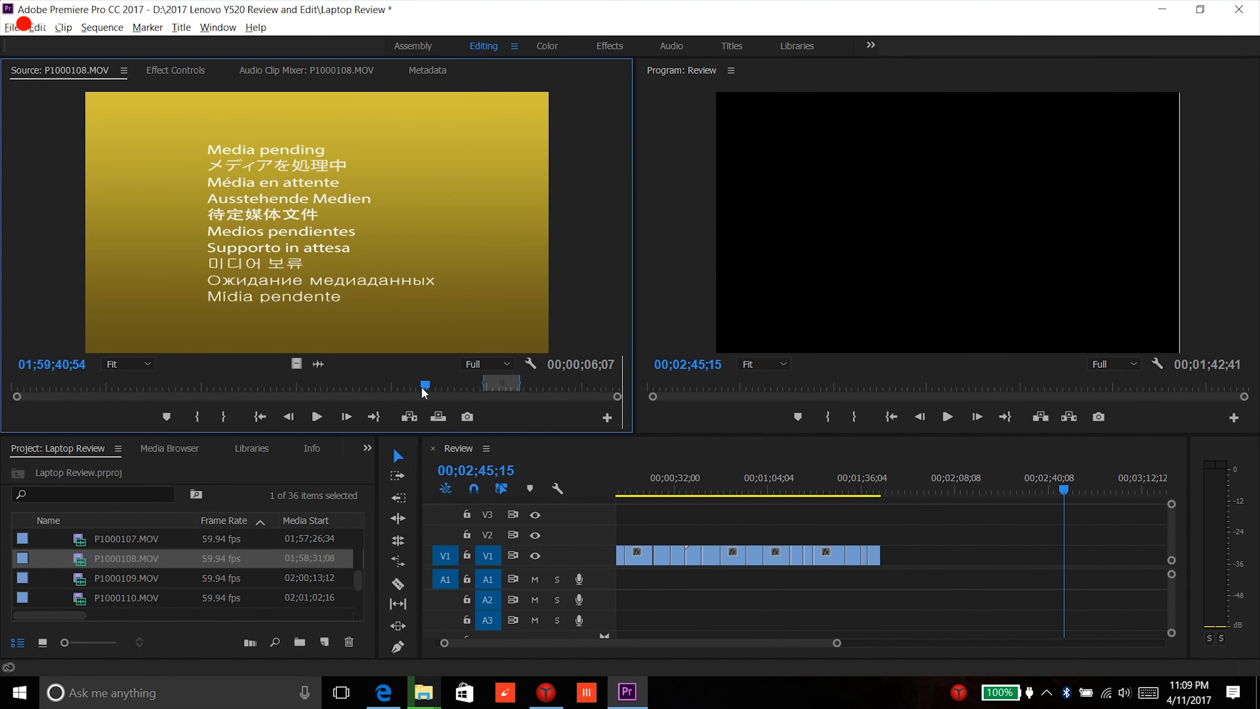
left_click_drag(425, 385, 526, 393)
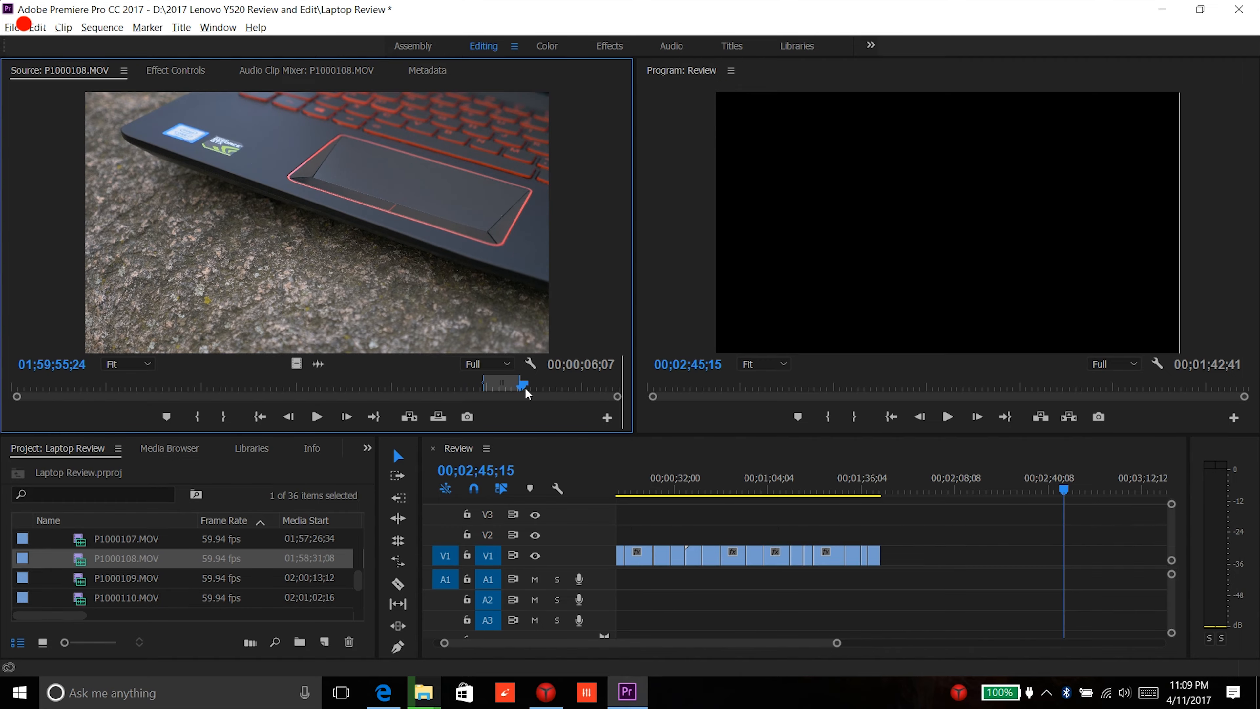